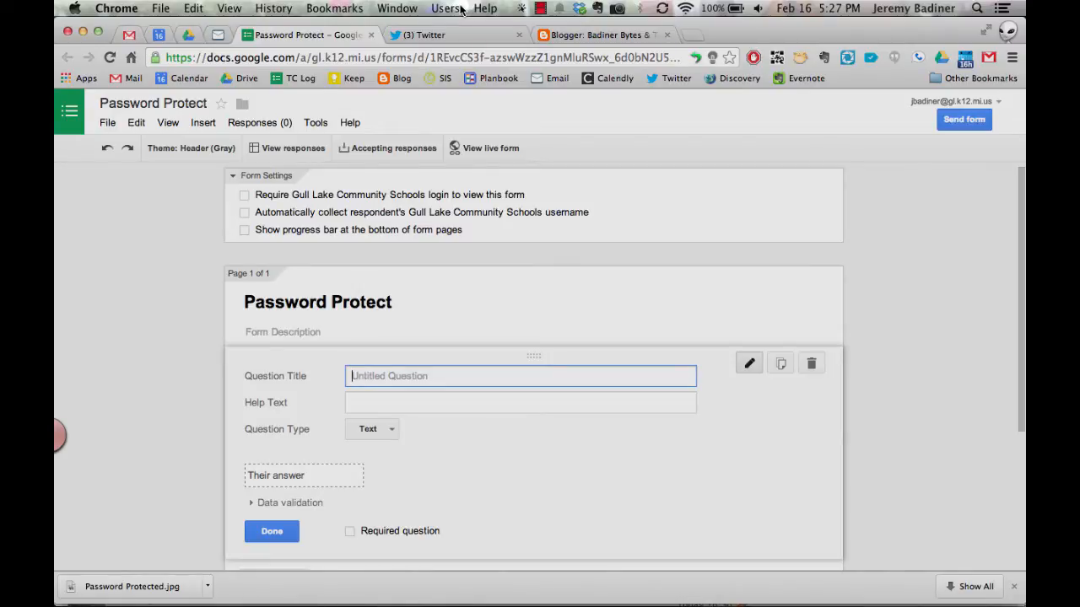
mouse_move(464, 92)
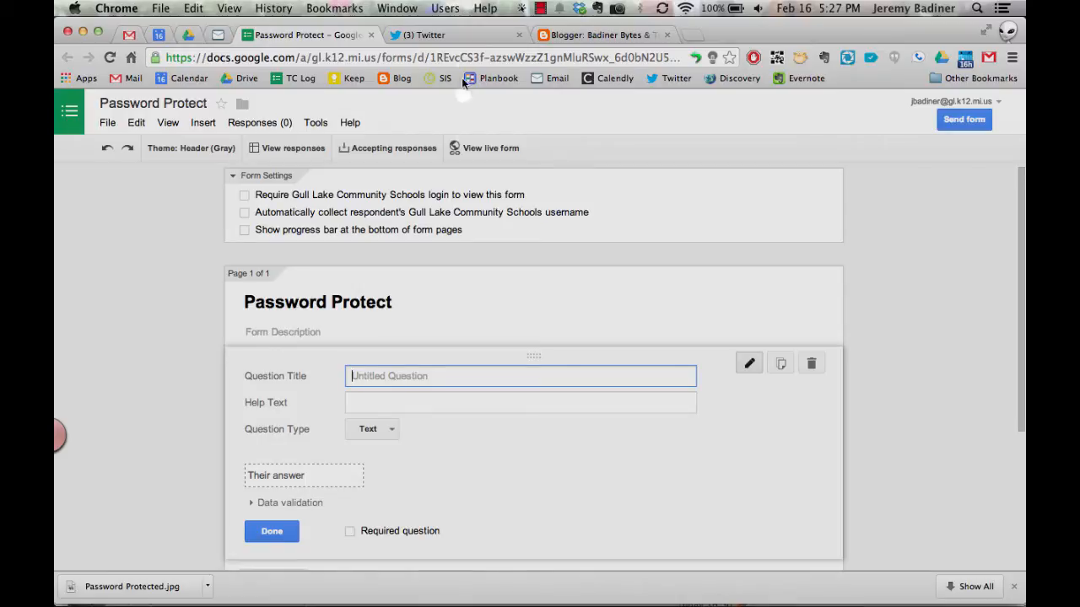
mouse_move(161, 315)
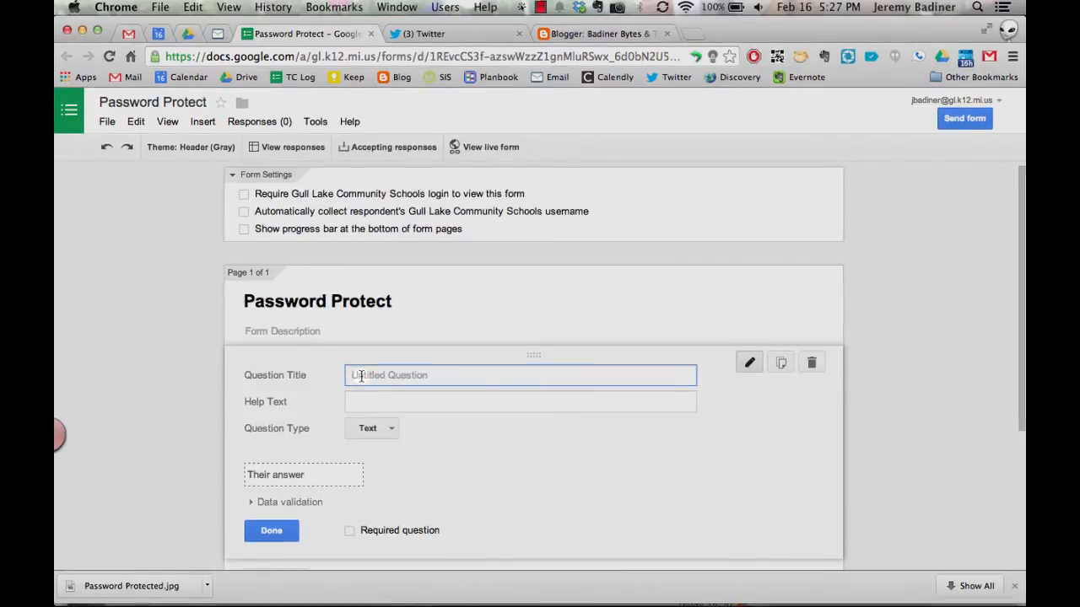
- Title the question 'Password' with help text 'Please enter in your password'
type("Password")
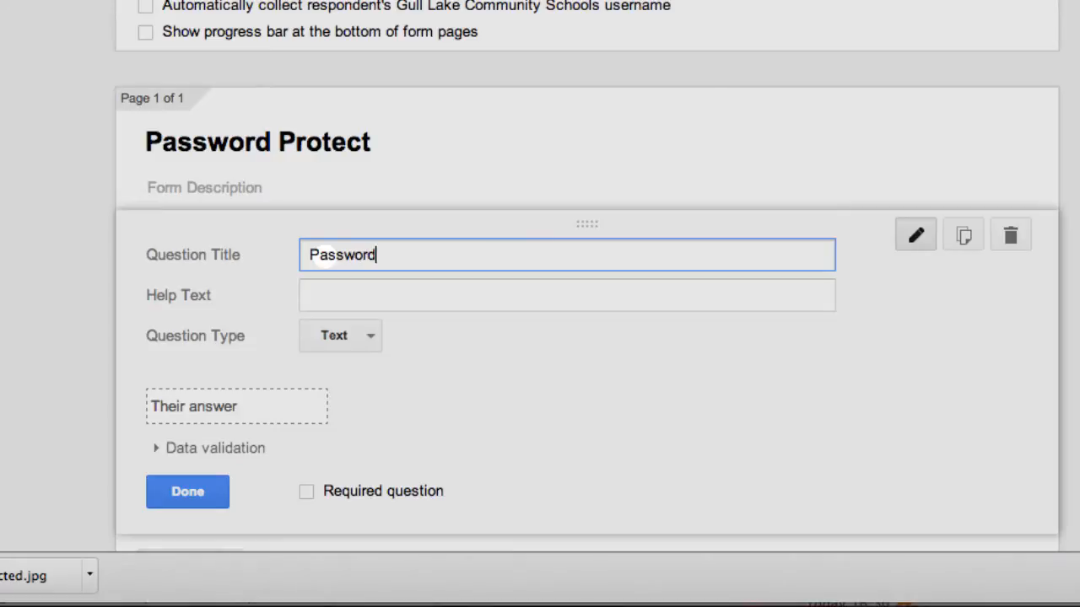
left_click(567, 294)
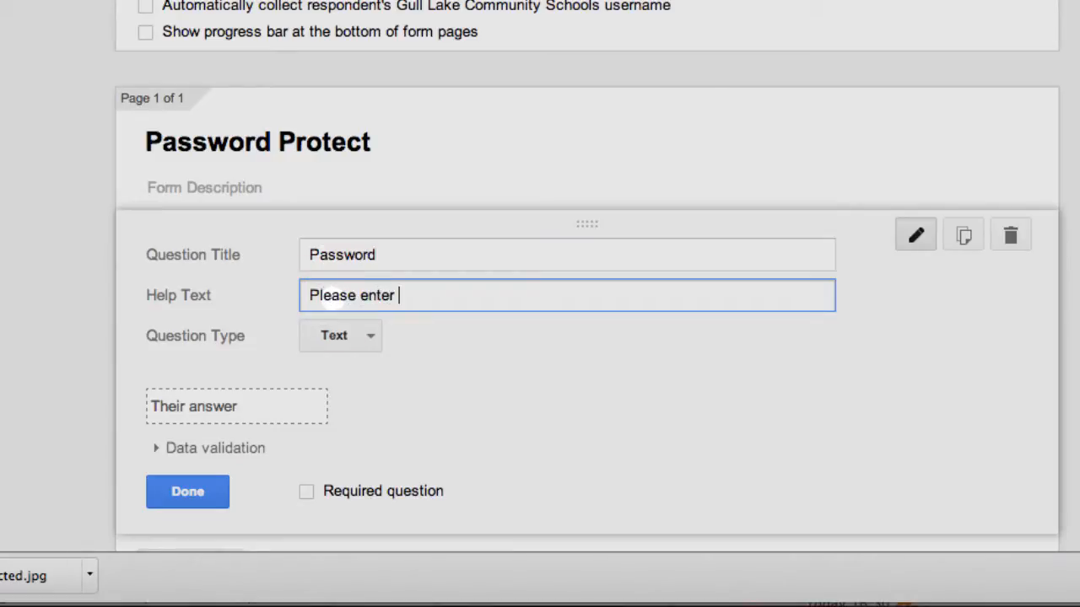
type("in your passw")
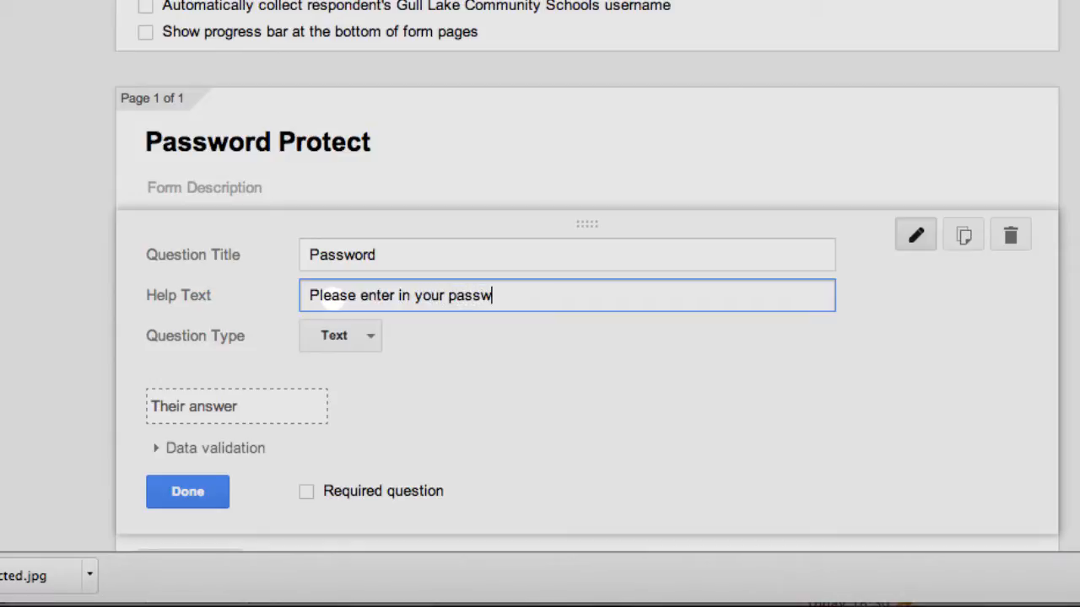
type("ord")
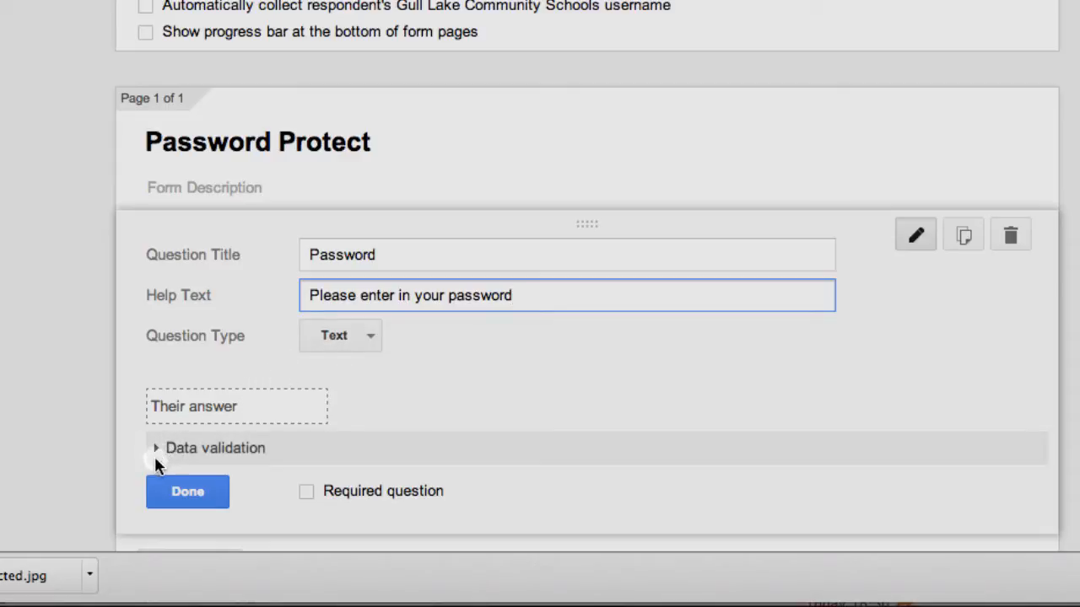
- Enable data validation as Regular expression > Matches for the Password question
left_click(155, 449)
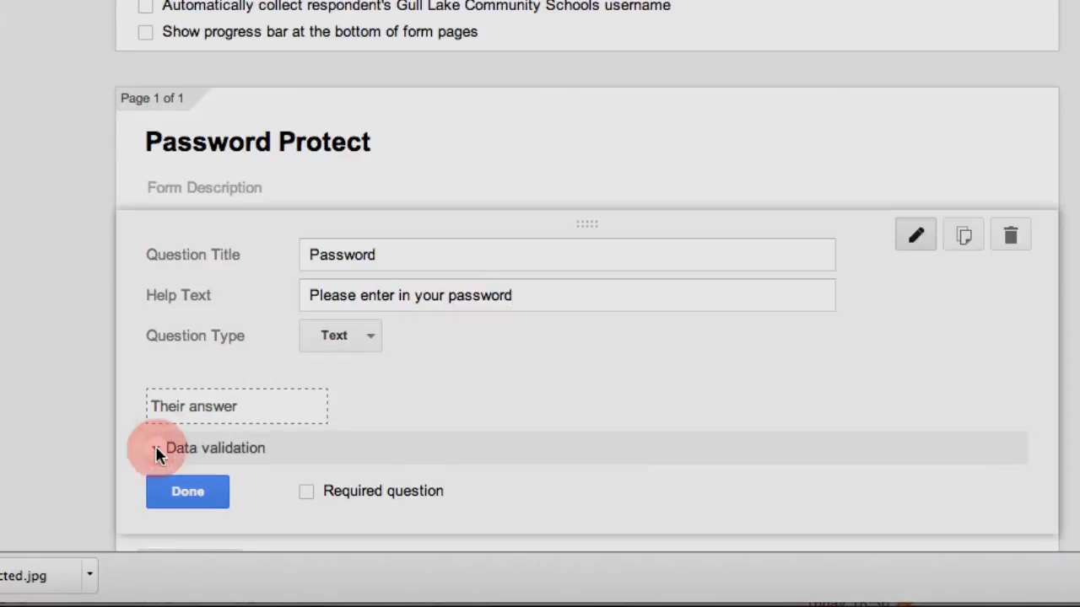
left_click(155, 448)
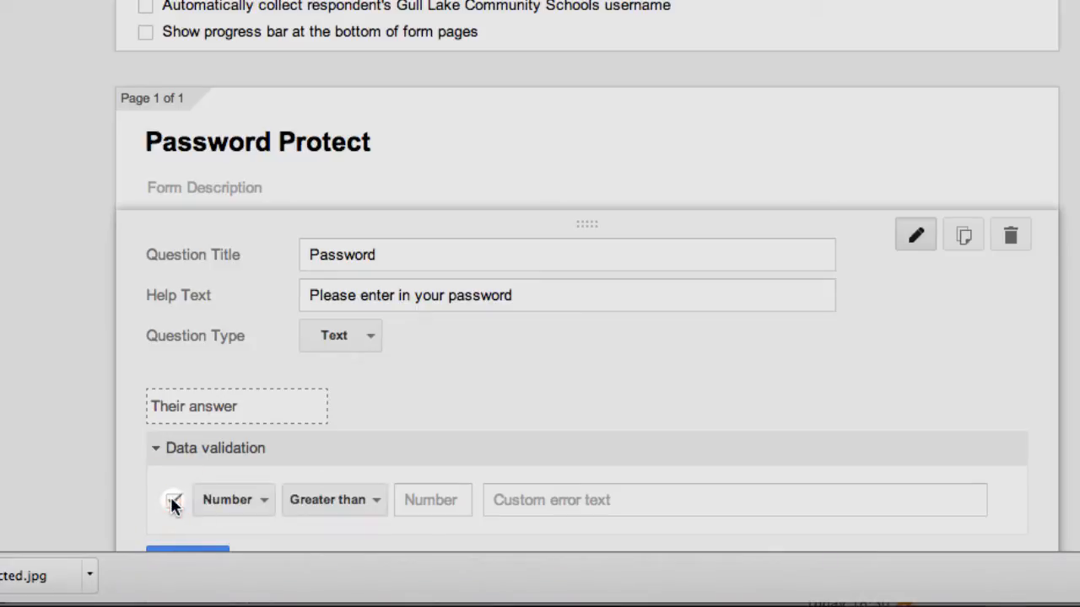
left_click(233, 500)
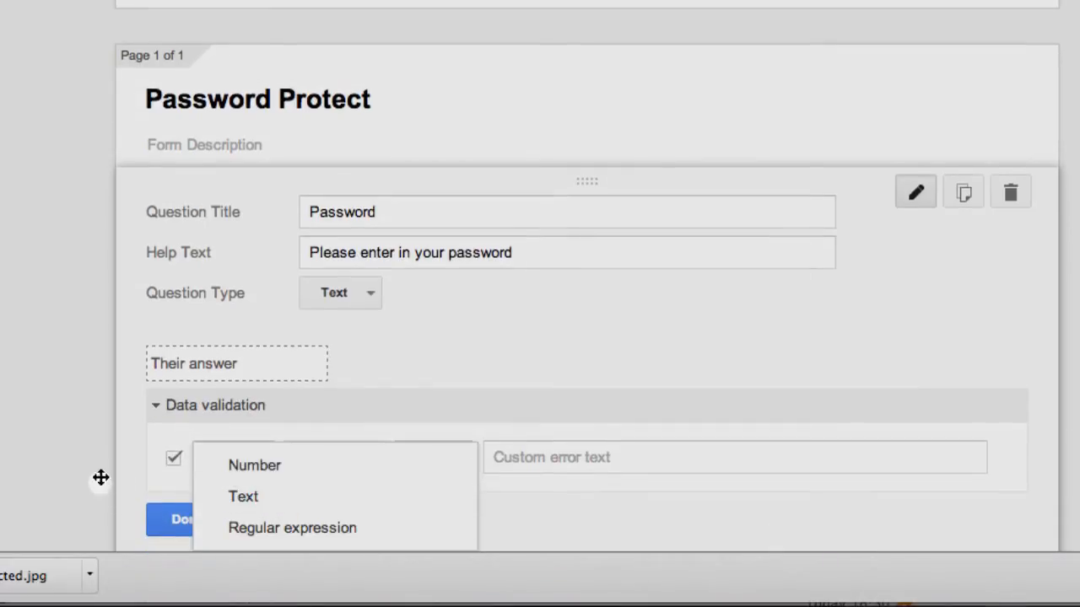
left_click(292, 526)
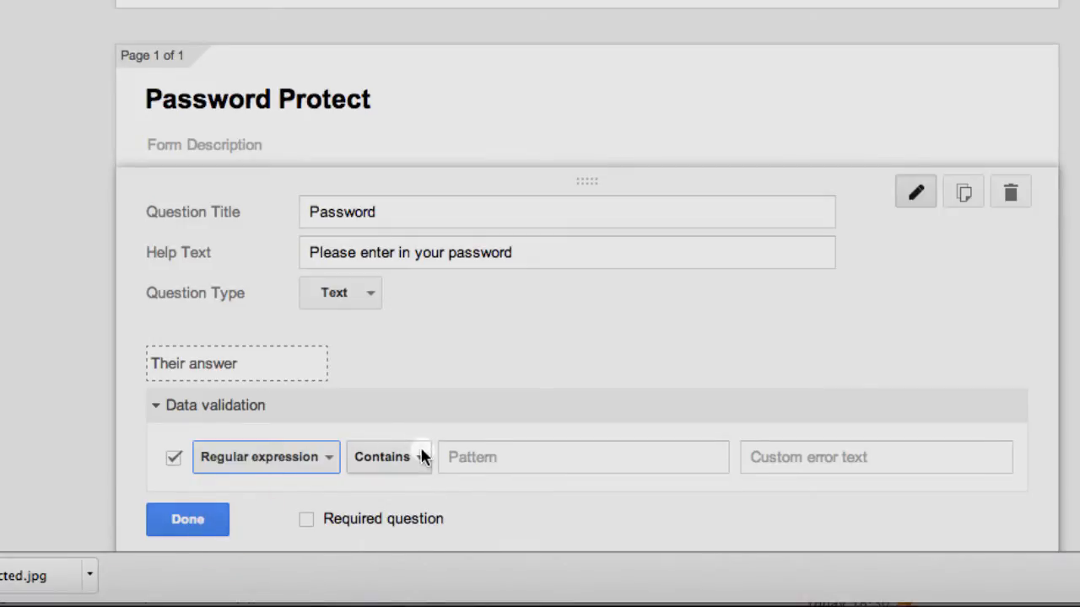
left_click(388, 455)
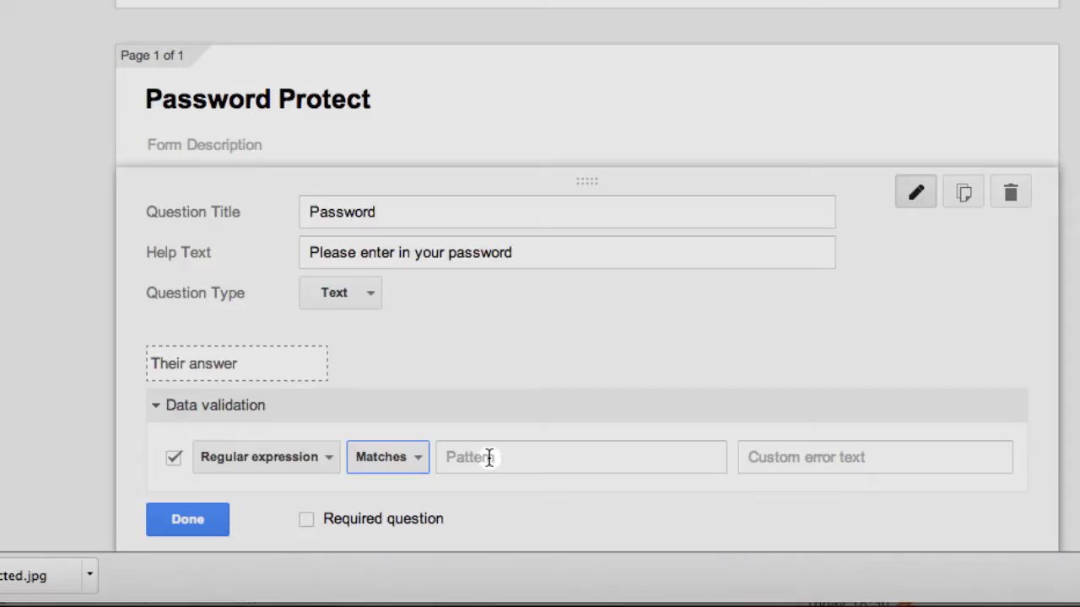
- Enter the validation pattern ^yourpasswordhere$
left_click(580, 457)
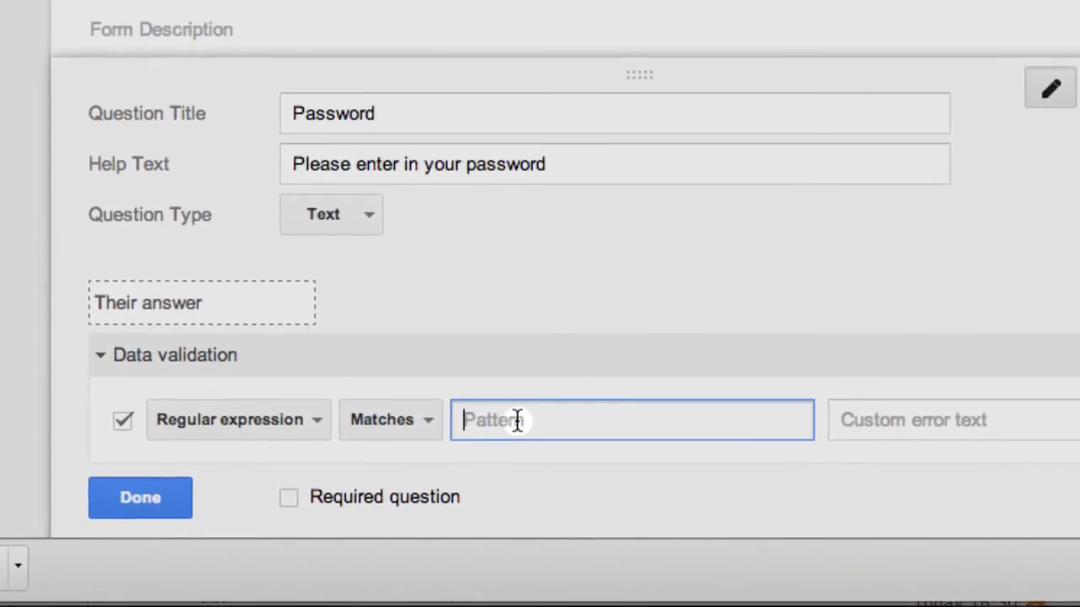
type("^")
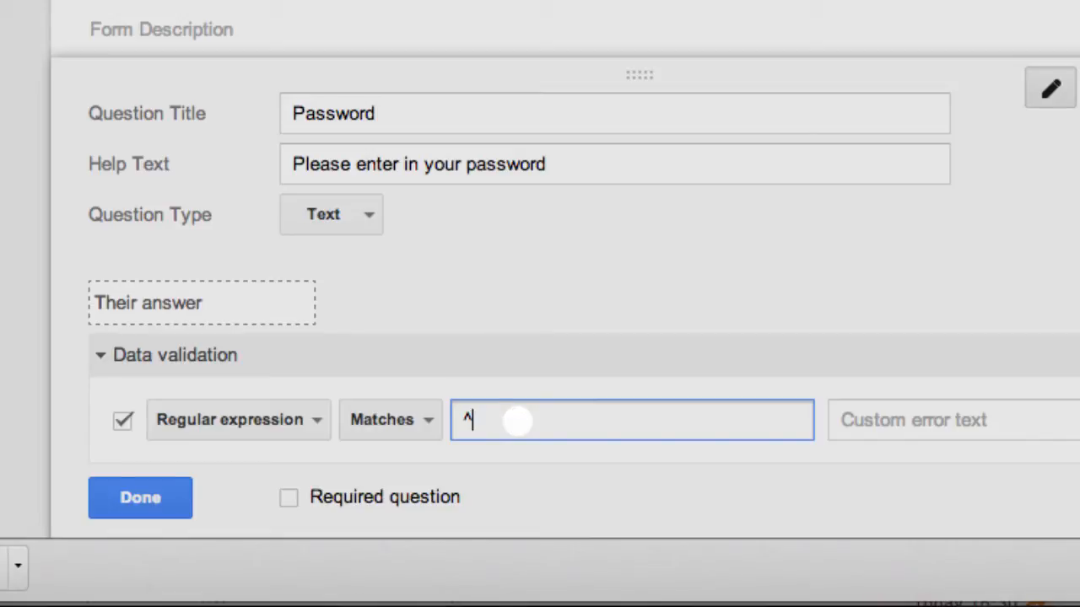
type("yourpa")
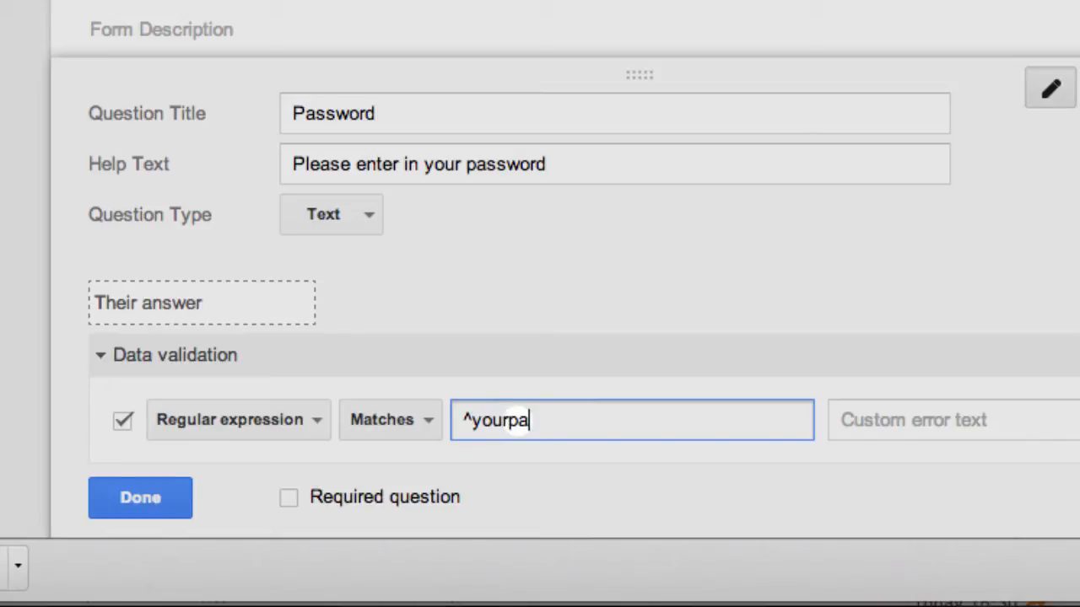
type("sswordher")
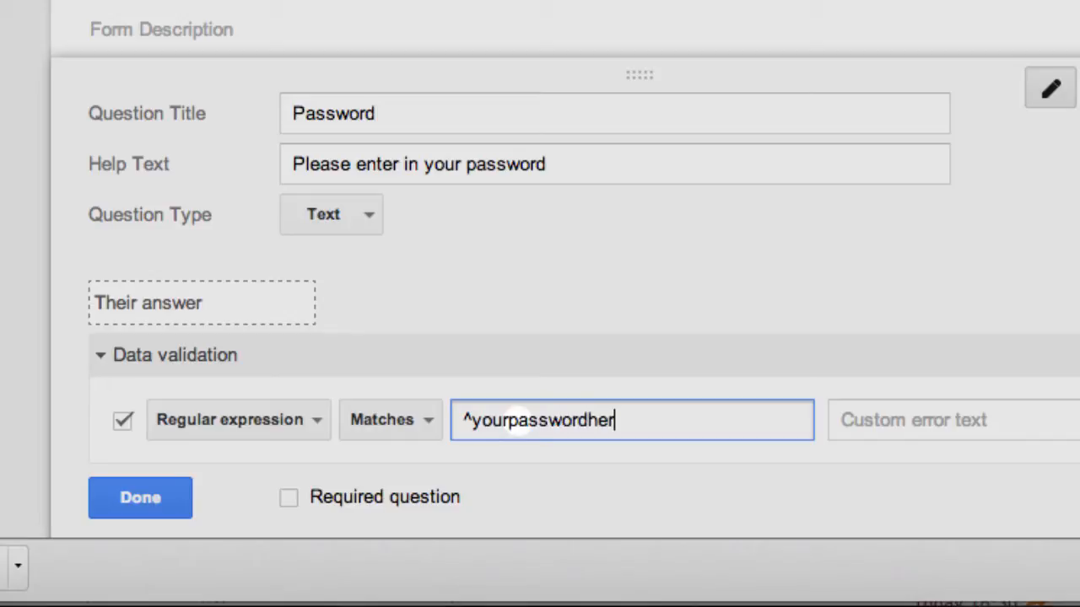
type("e")
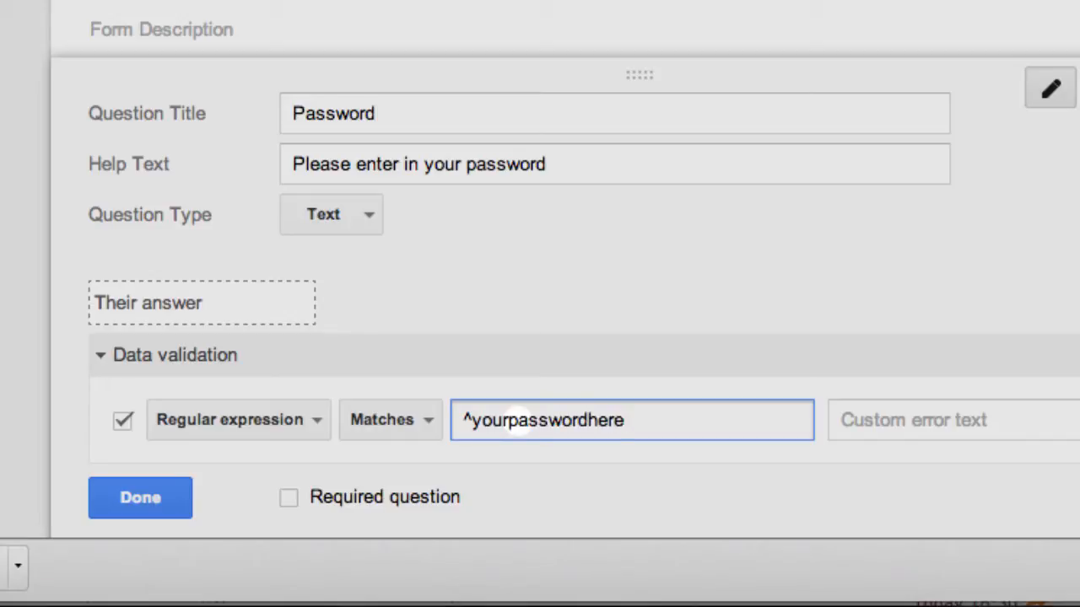
type("$")
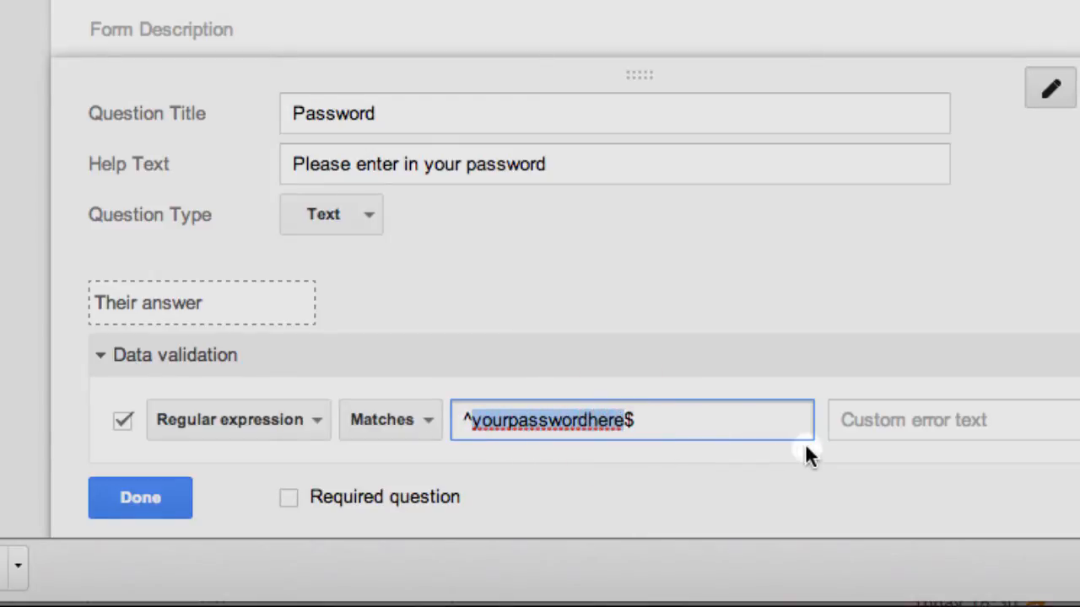
mouse_move(918, 398)
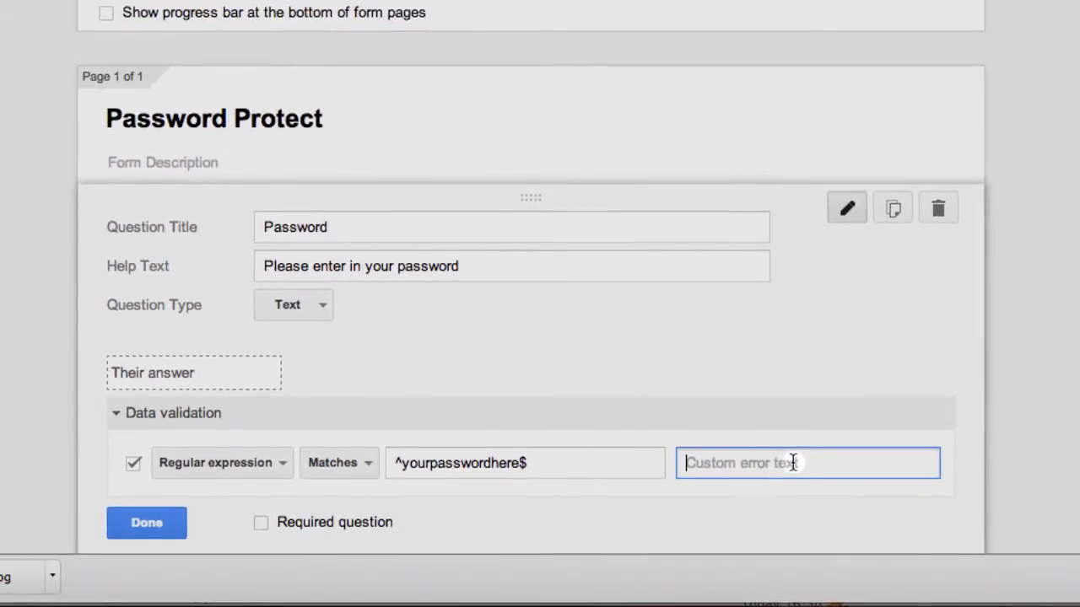
- Set the error text to 'Incorrect password' and mark the question required
type("Incorect paswor")
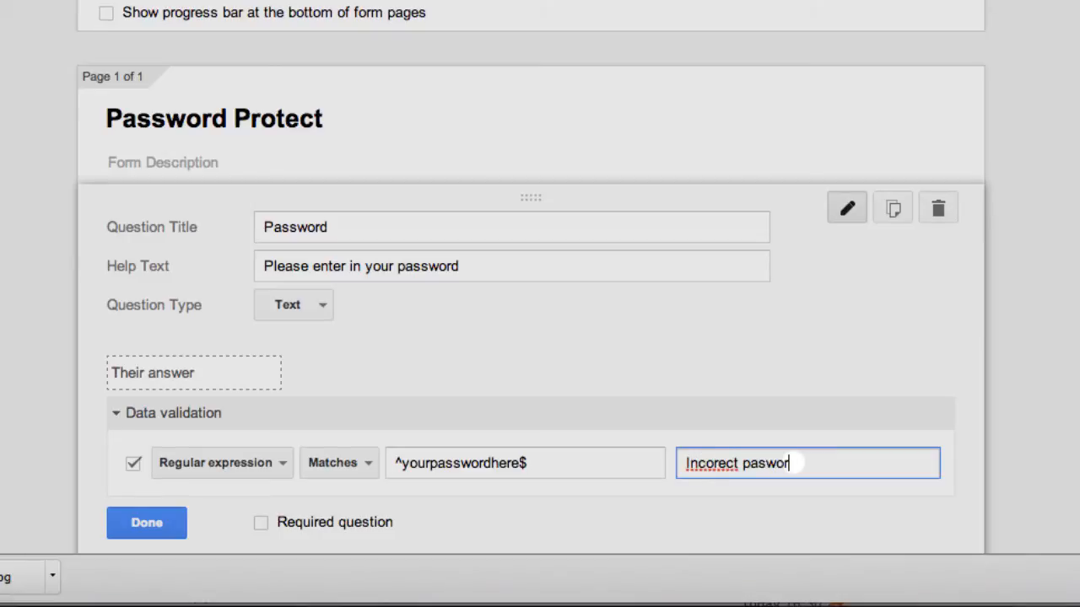
type("d")
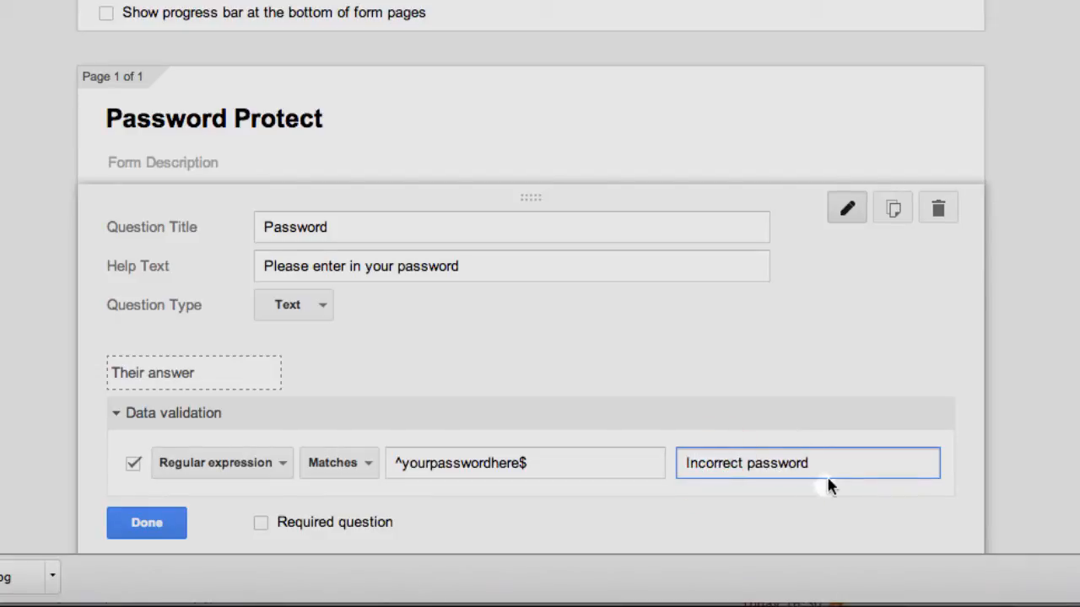
scroll("down", 3)
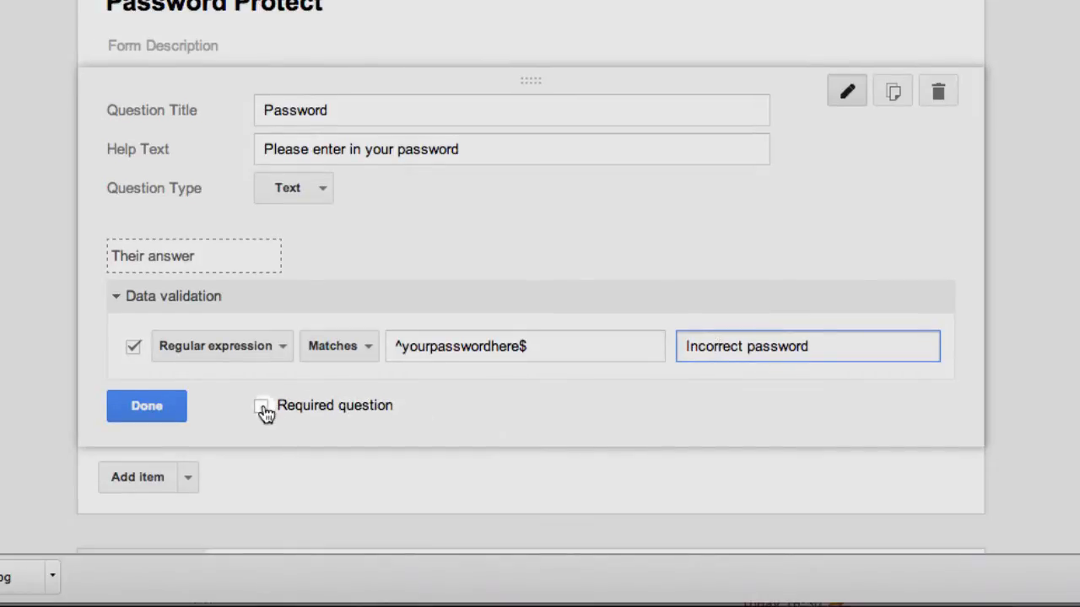
left_click(262, 405)
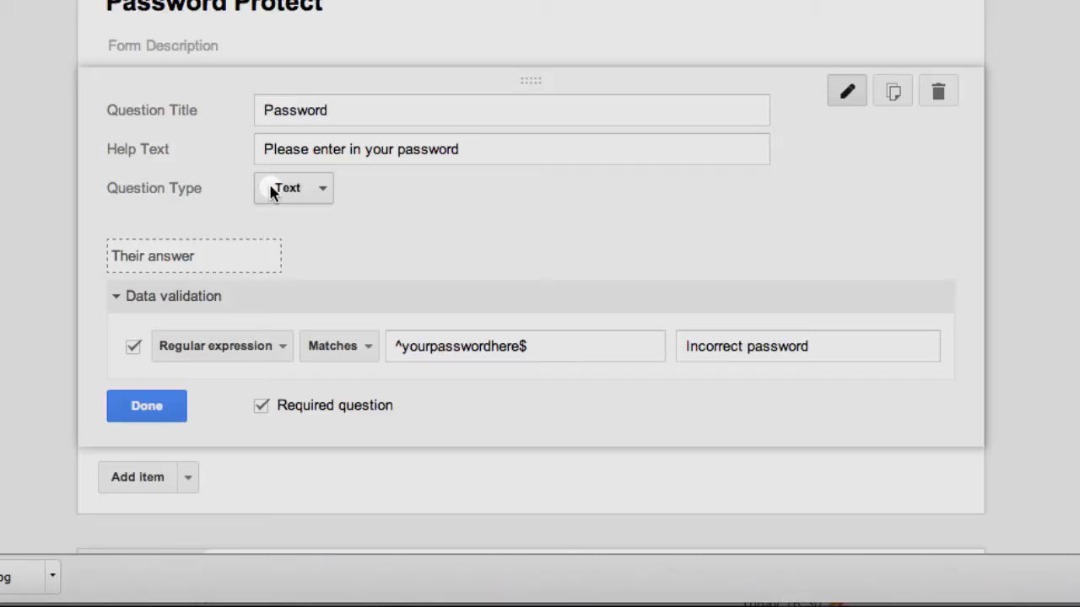
mouse_move(84, 469)
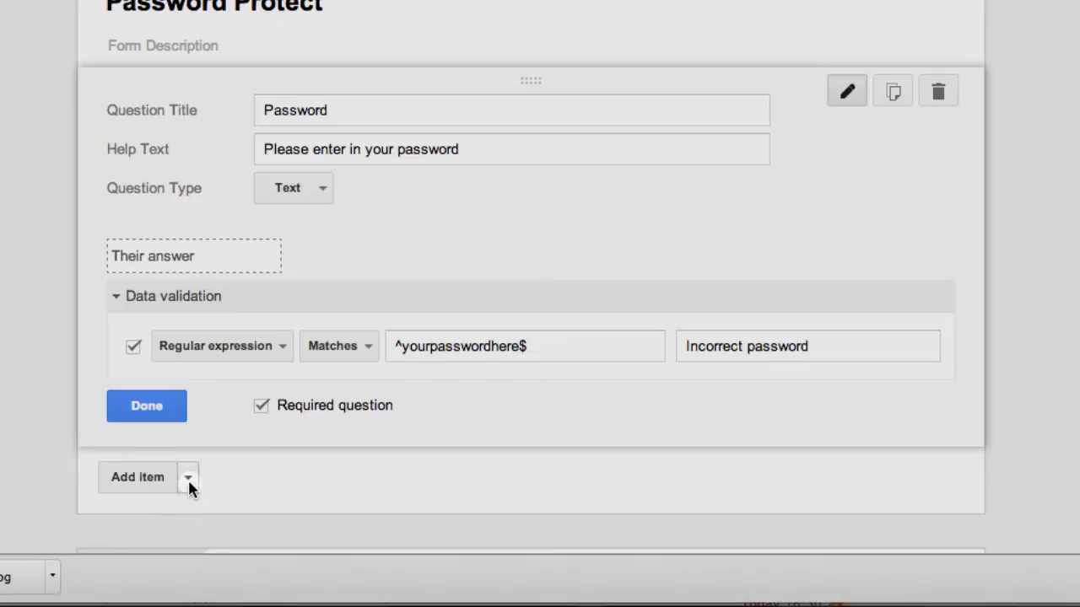
- Insert a page break item after the Password question
left_click(189, 475)
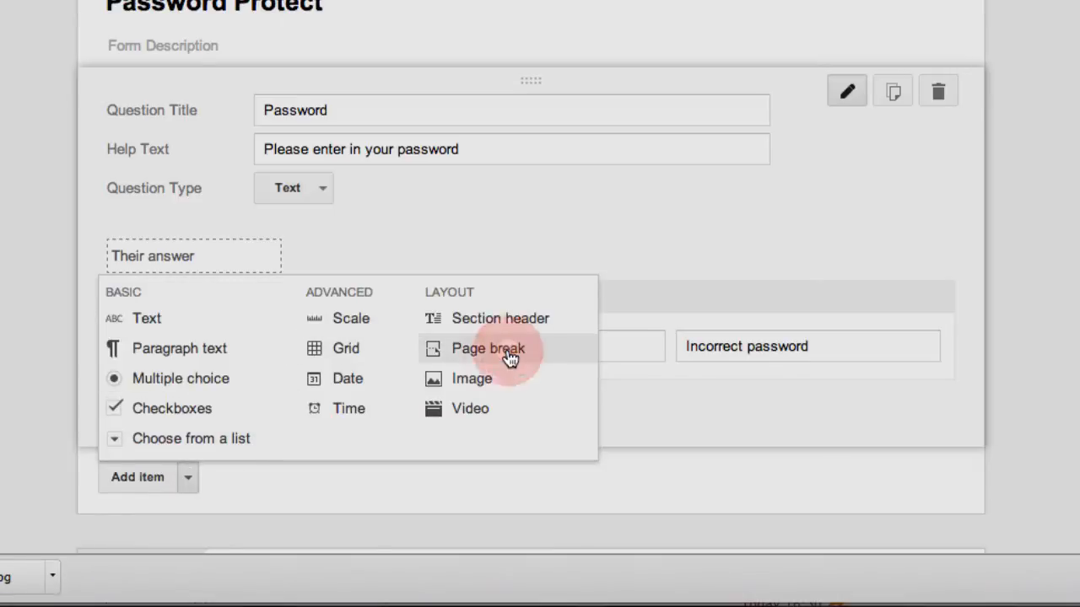
left_click(486, 347)
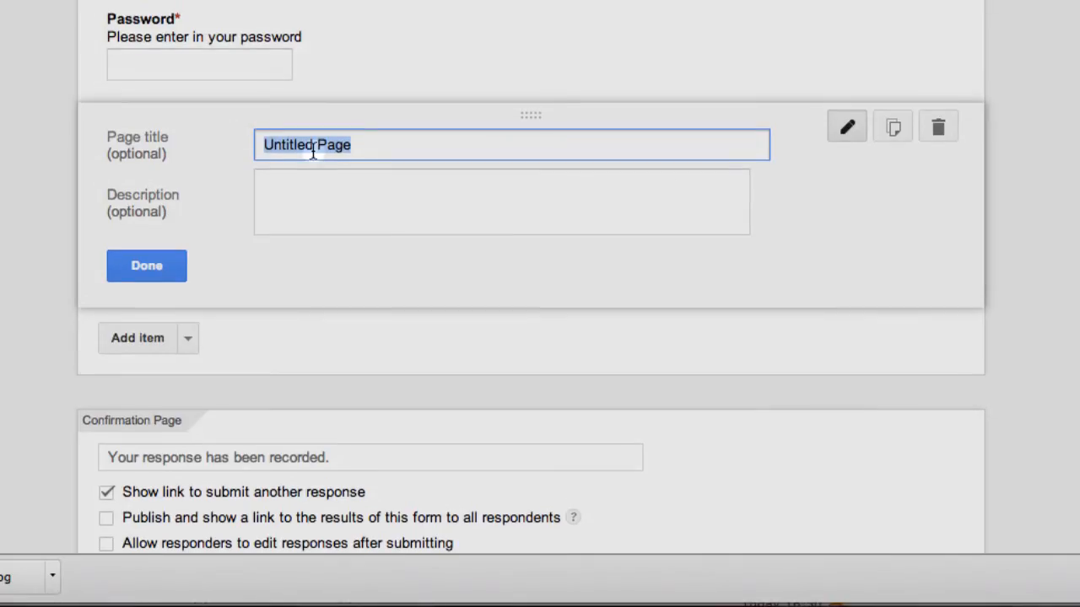
type("Quest")
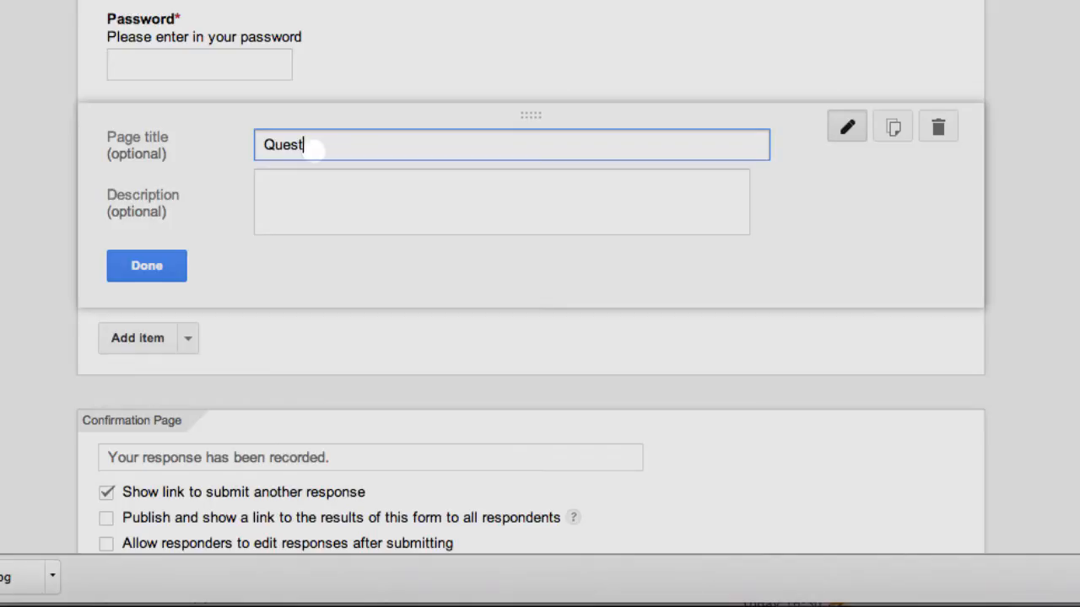
type("ion 1")
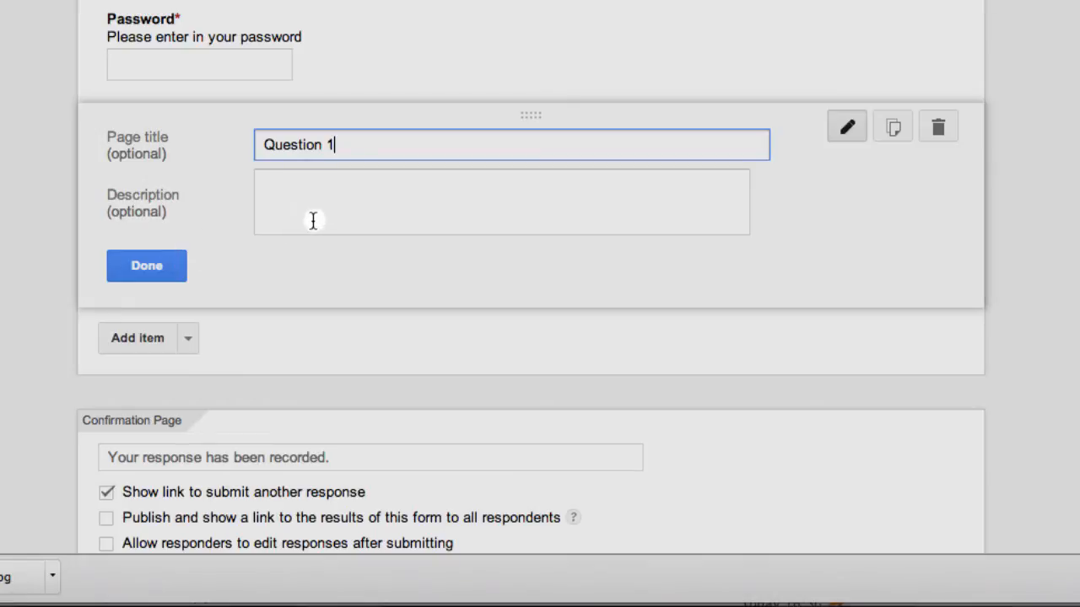
- Name the new page 'Test' with description 'Quiz' and finish it
type("Tes")
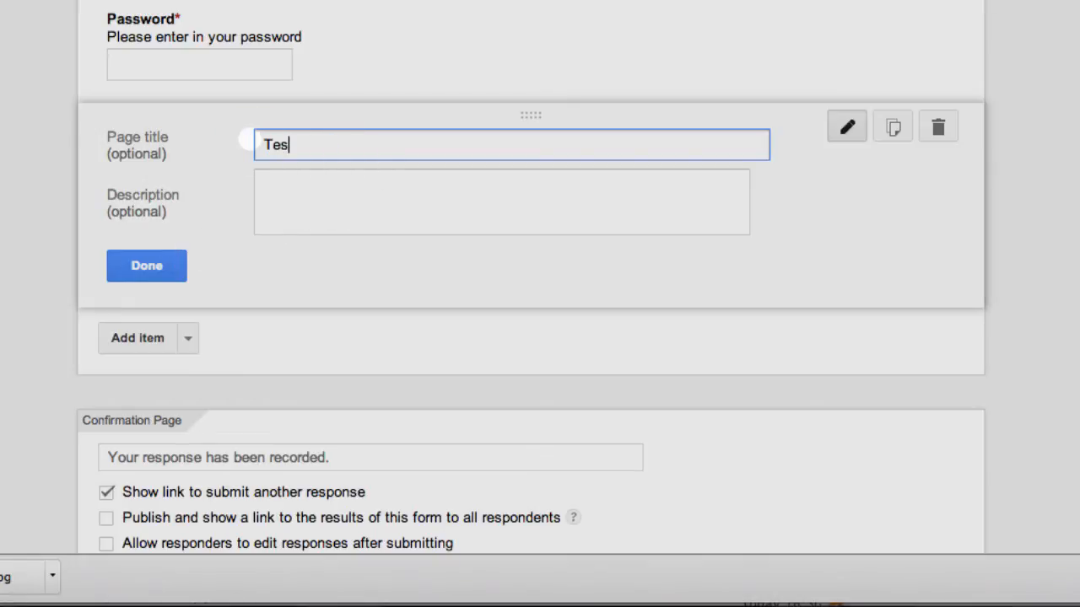
left_click(501, 203)
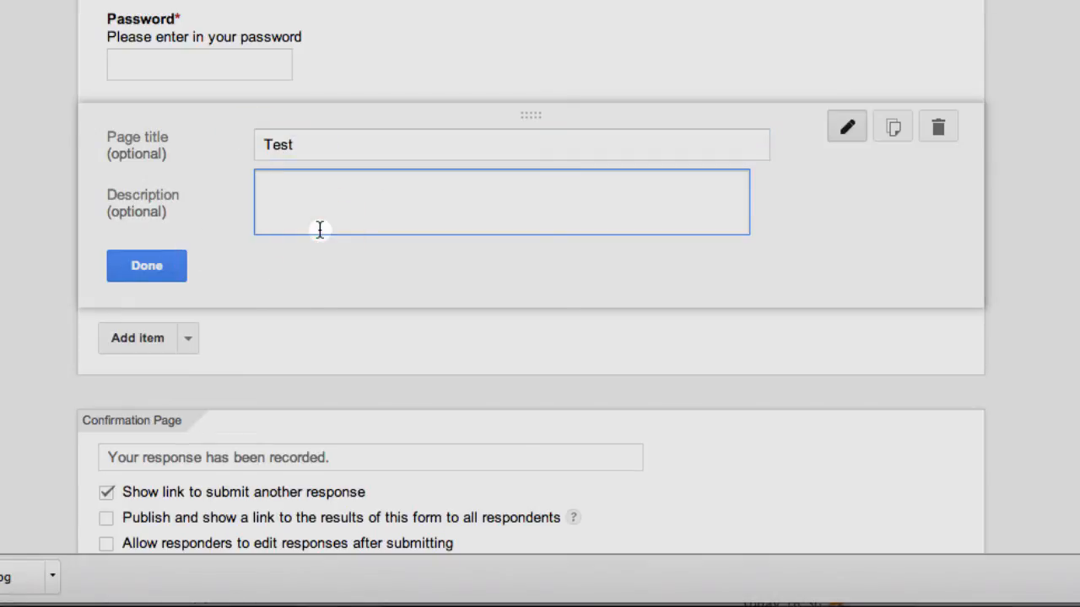
type("Quiz")
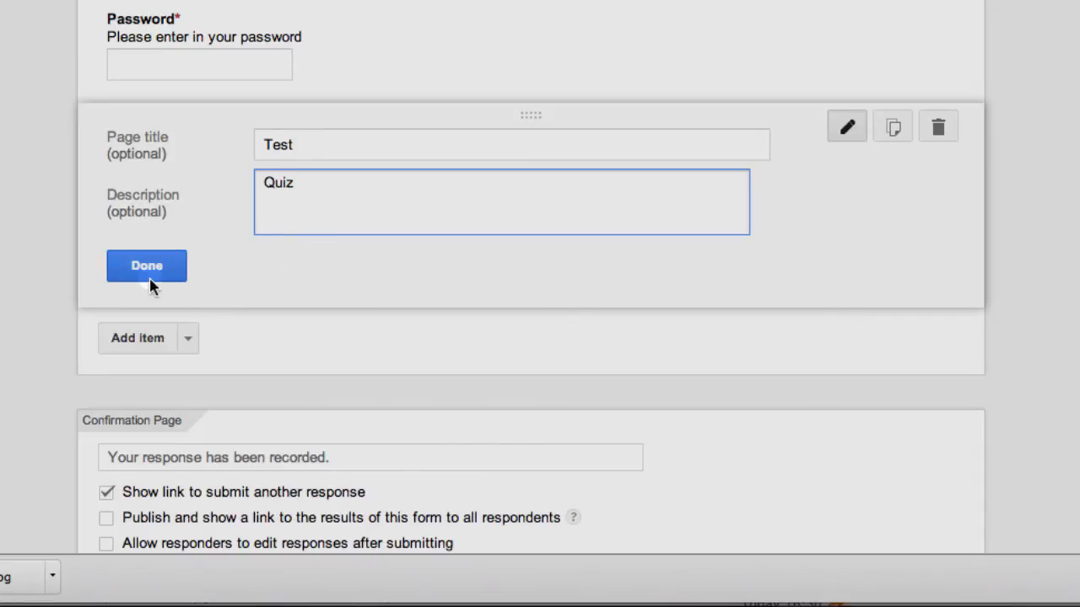
left_click(187, 349)
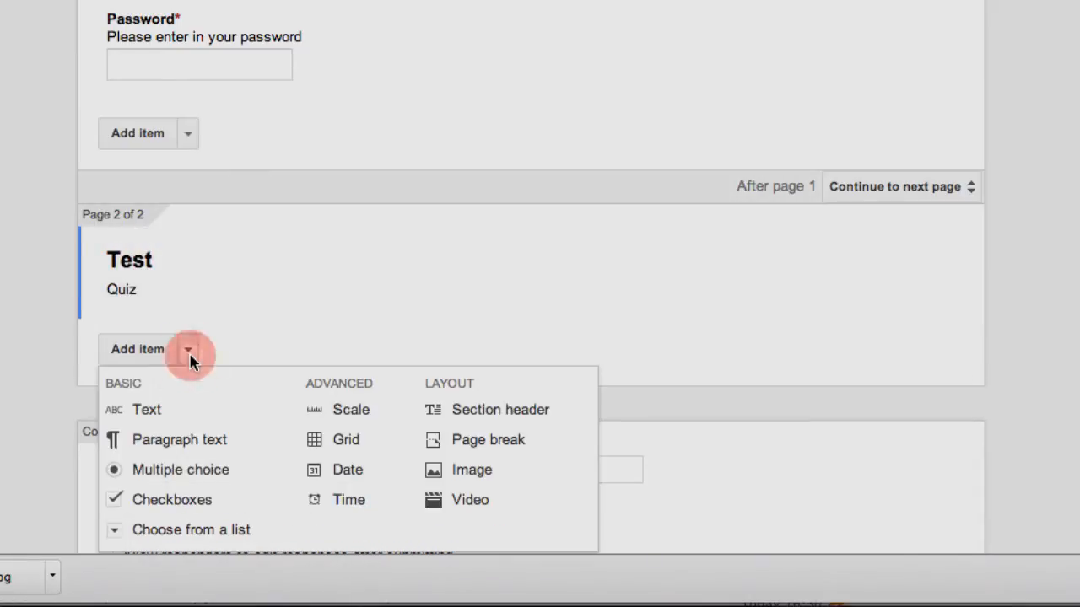
- Add a text question 'Question 1' to the Test page, then view the live form
left_click(145, 410)
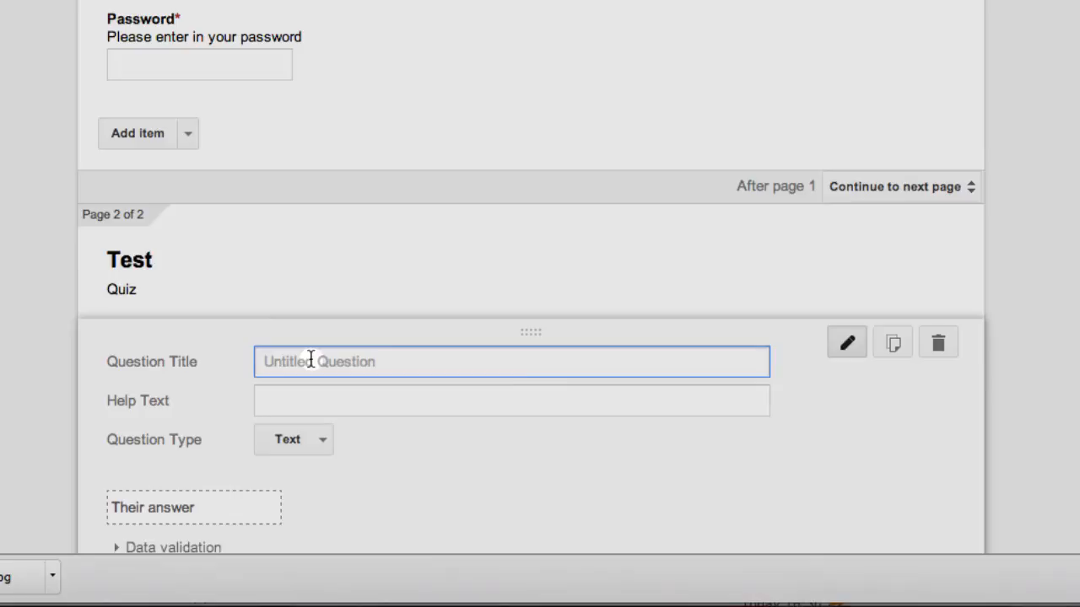
type("Quest")
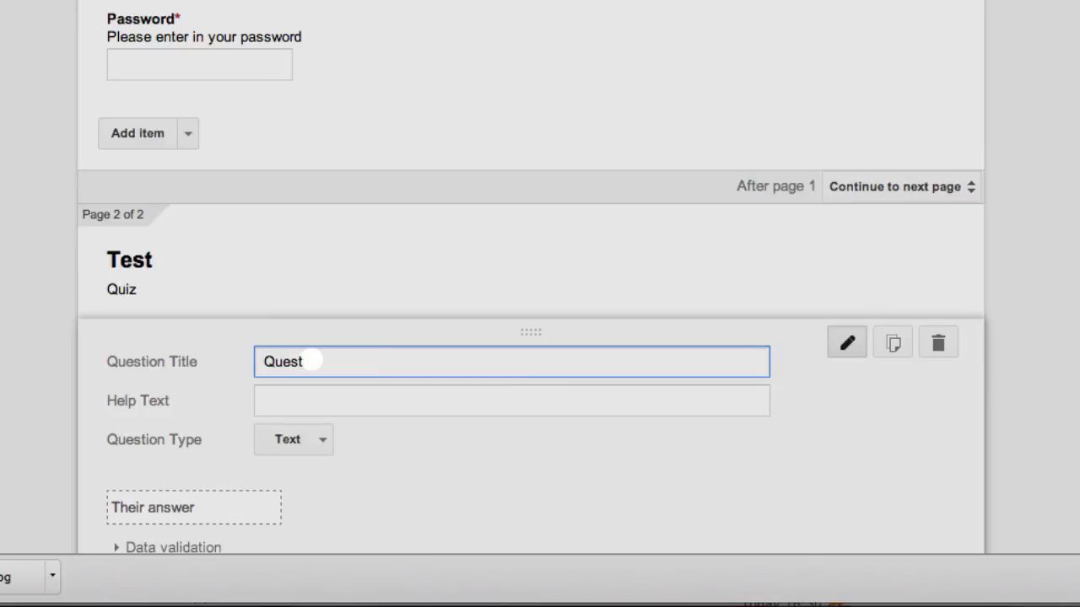
type("ion 1")
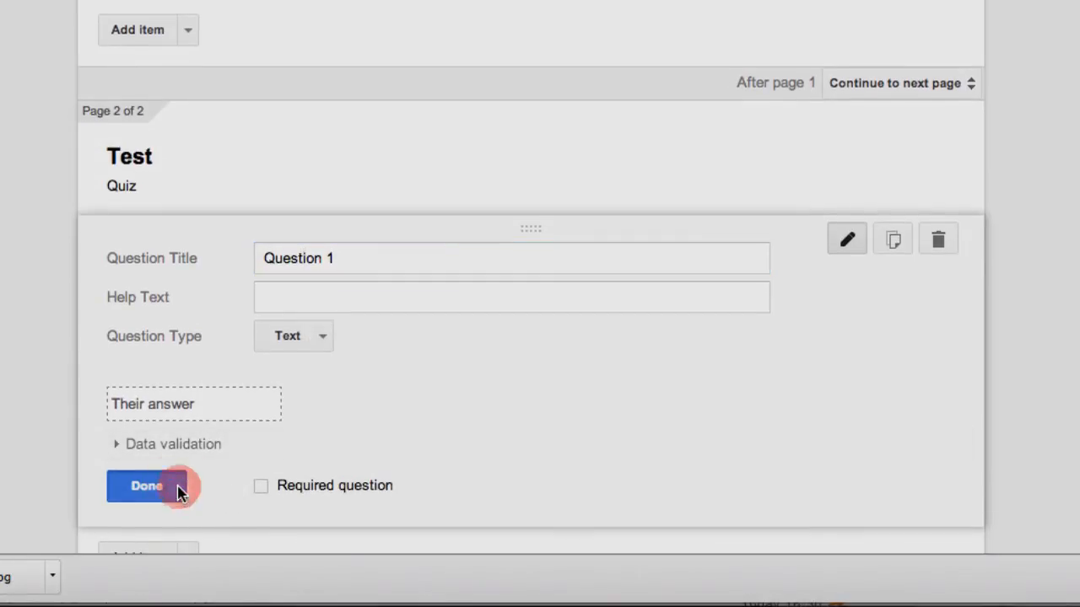
left_click(141, 486)
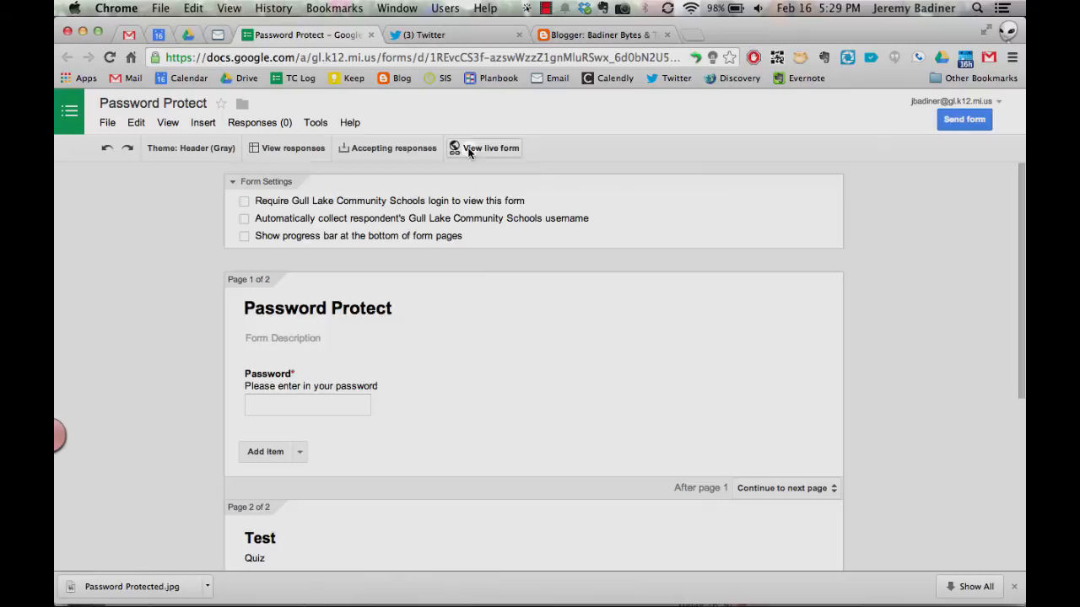
left_click(489, 148)
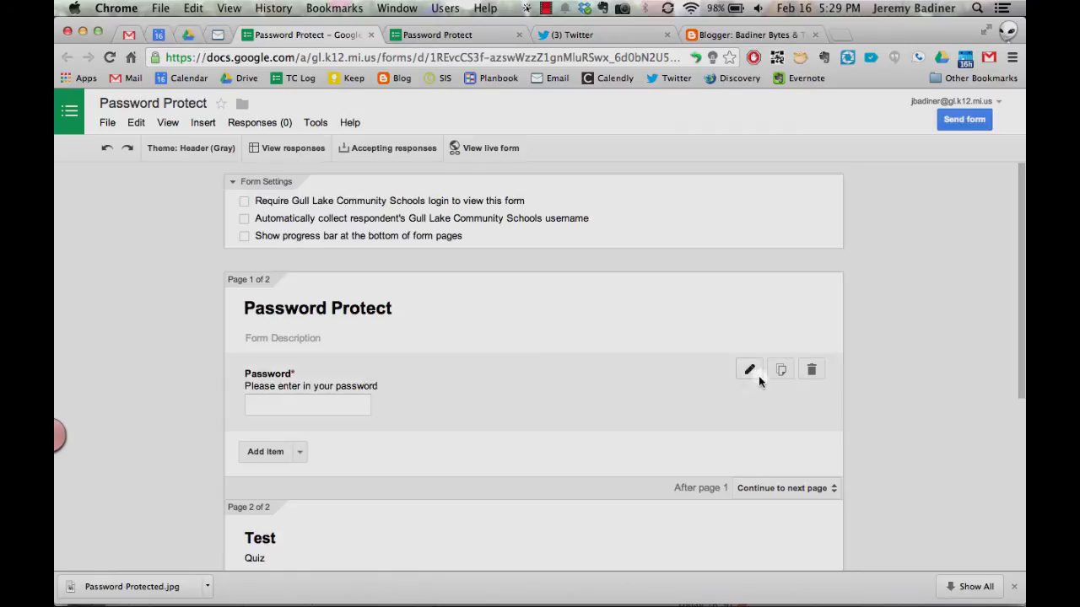
- On the live form, enter the wrong password 'cat' to see it rejected
left_click(749, 368)
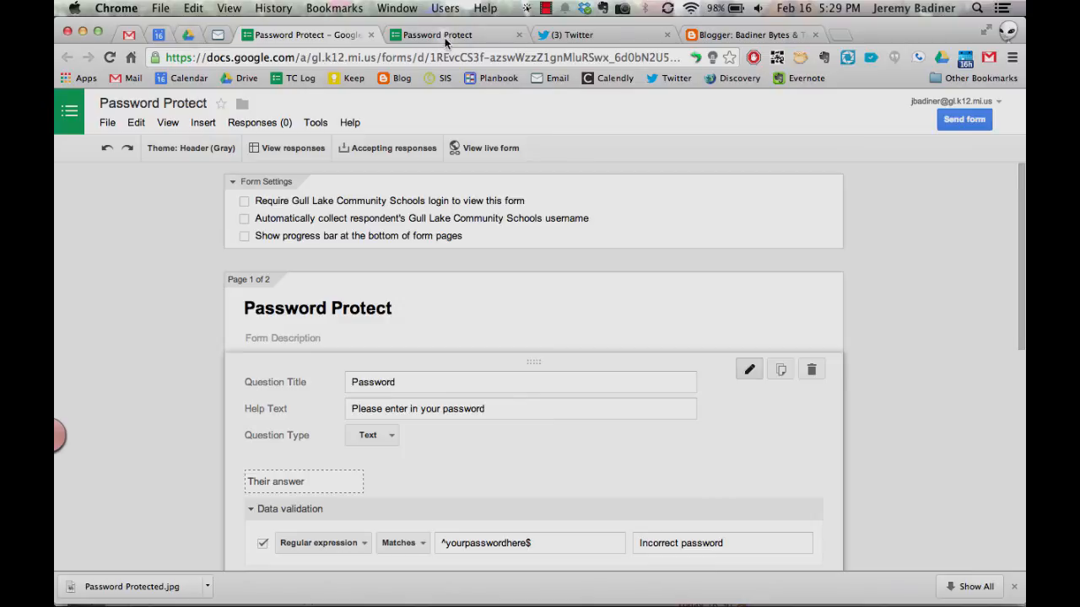
left_click(490, 148)
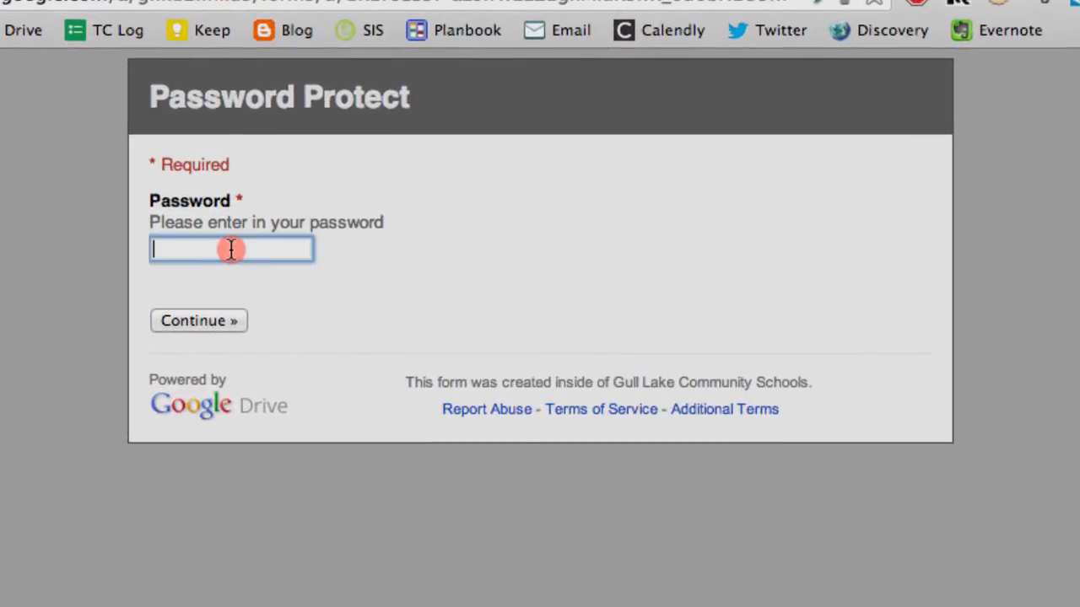
type("c")
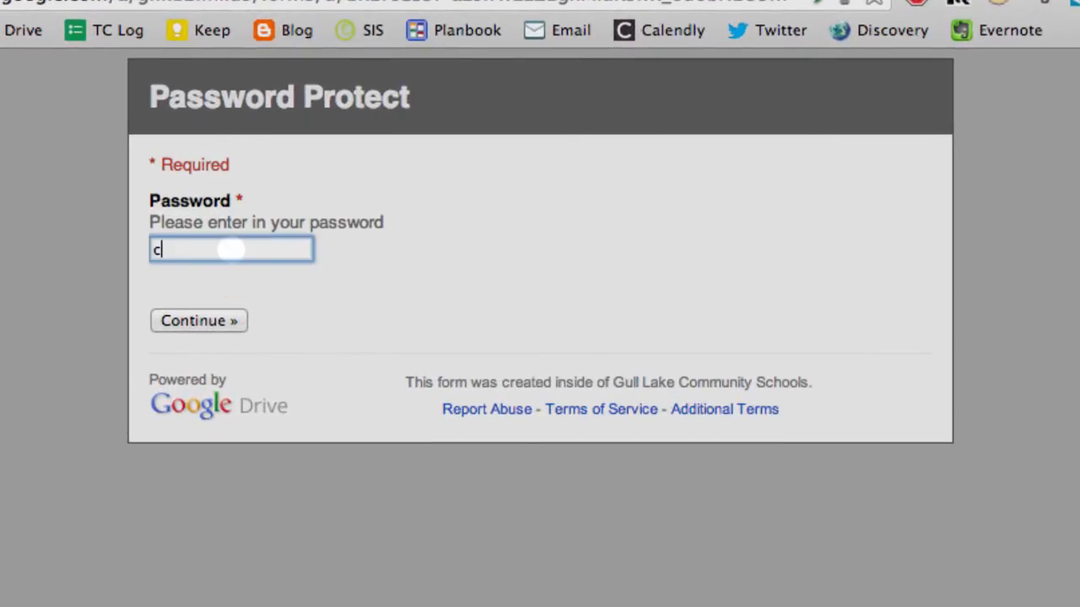
type("at")
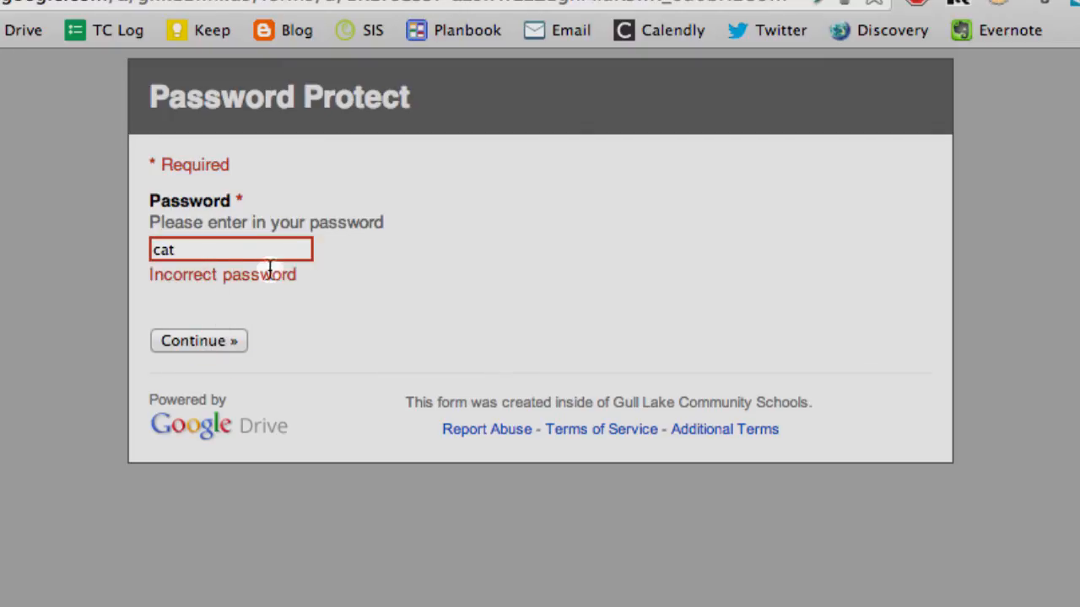
type("you")
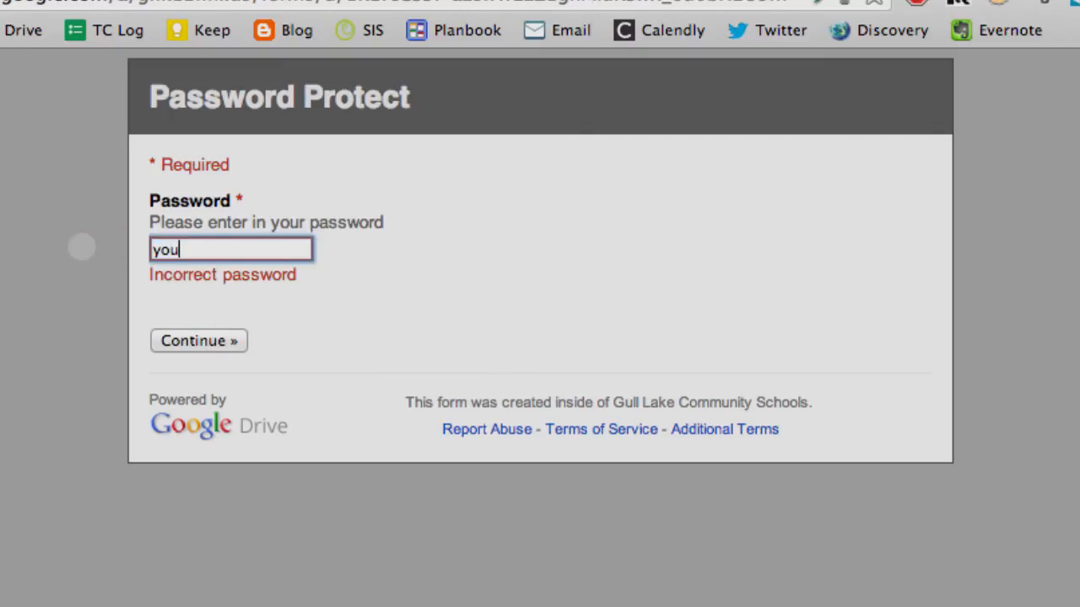
type("rpasswo")
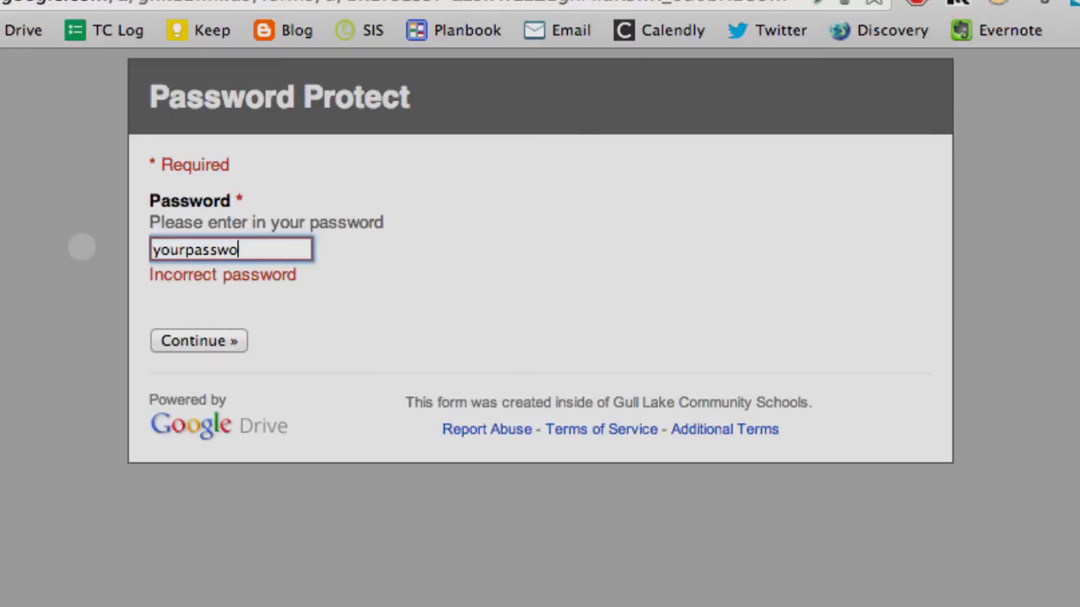
type("rdhere")
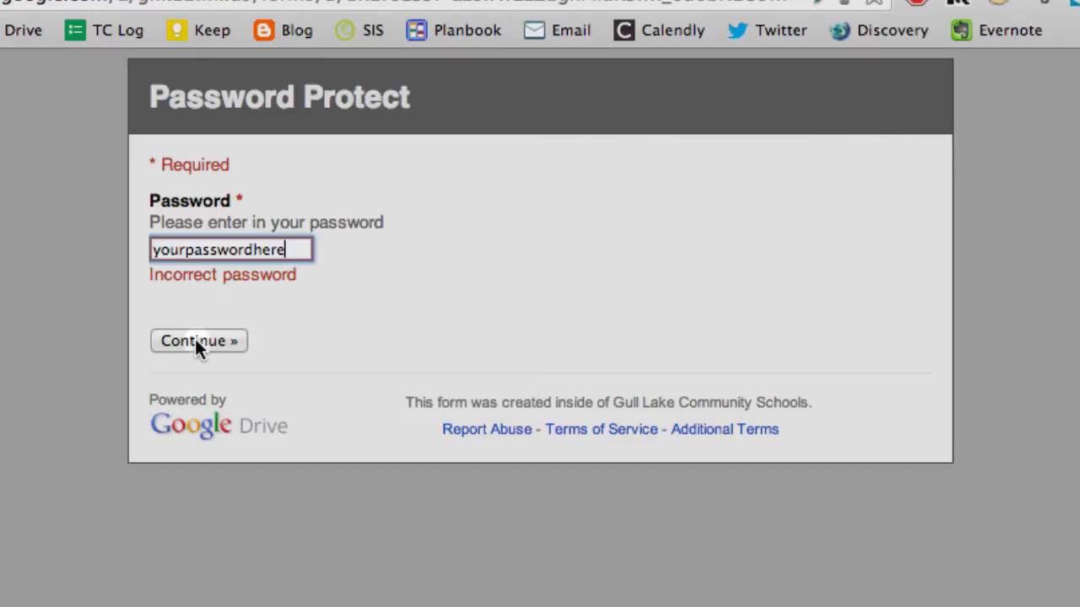
left_click(197, 341)
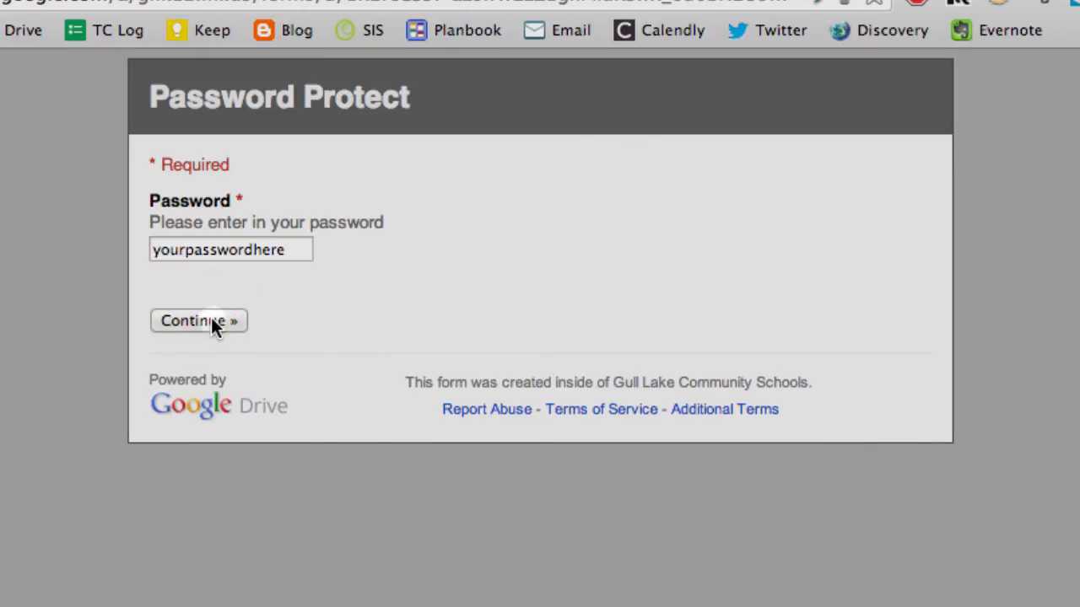
left_click(199, 320)
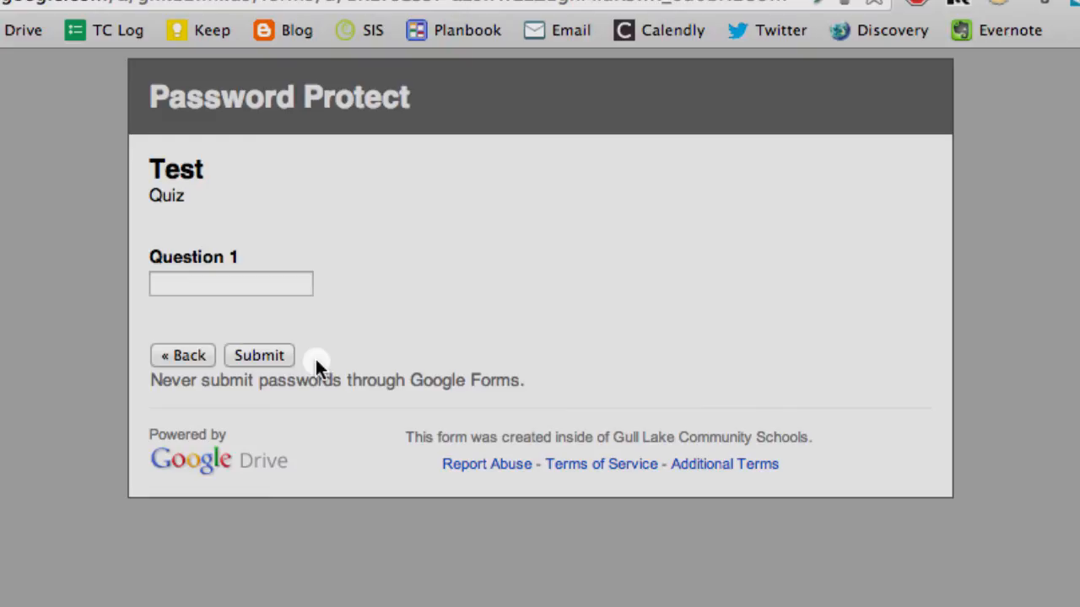